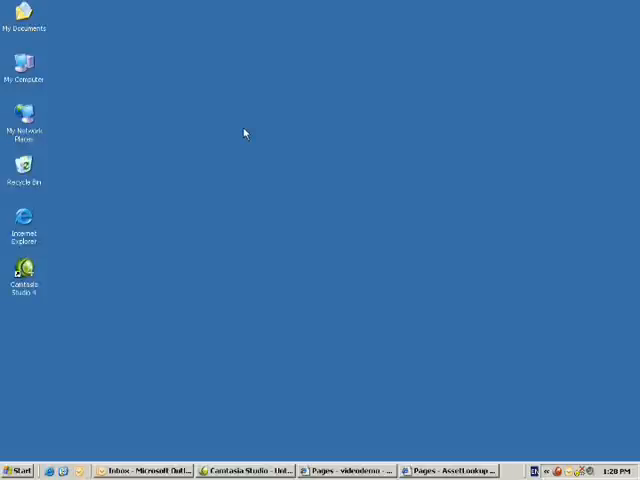
pyautogui.moveTo(434, 356)
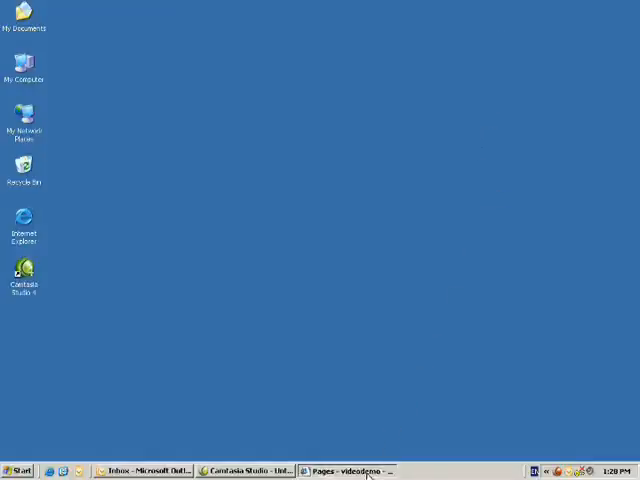
# Search Google Images for 'google icon' from the SharePoint pages window
pyautogui.click(356, 472)
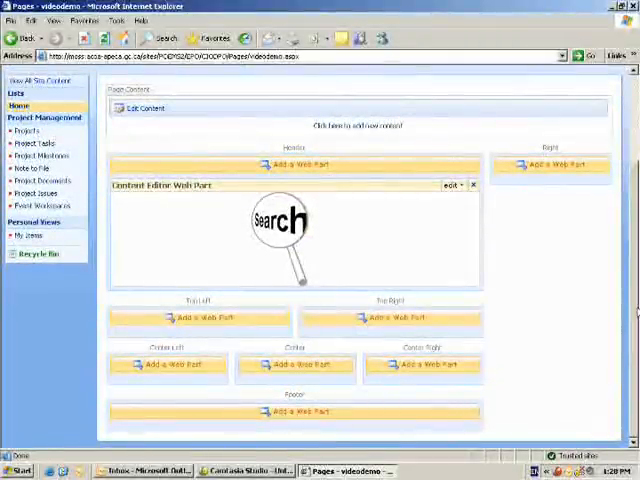
pyautogui.moveTo(598, 236)
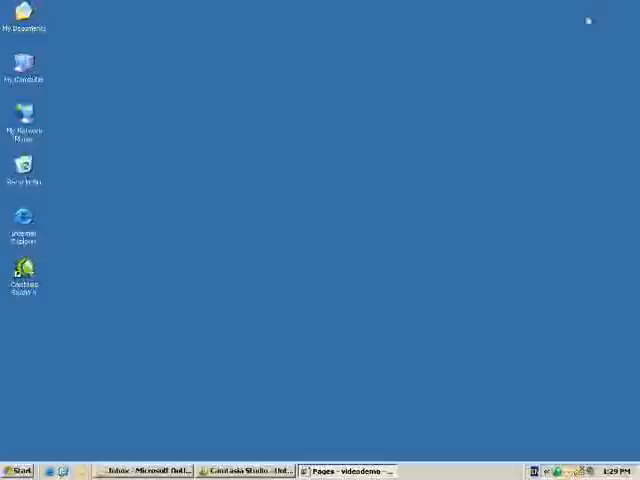
pyautogui.moveTo(42, 236)
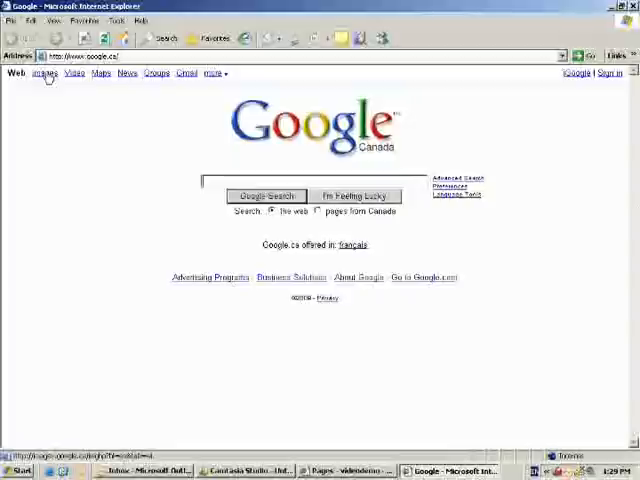
pyautogui.click(48, 76)
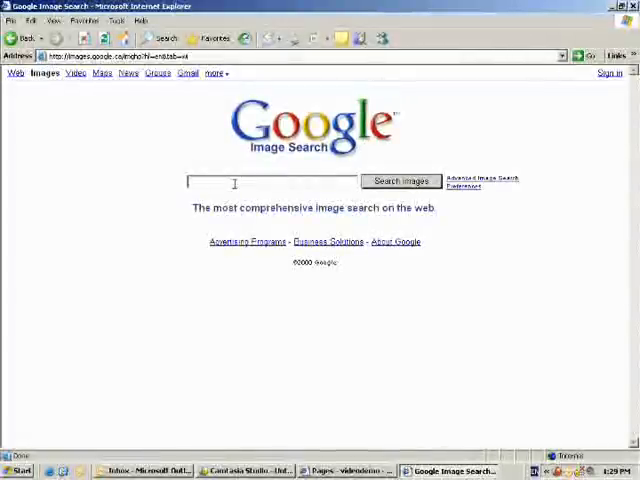
pyautogui.write('google icon')
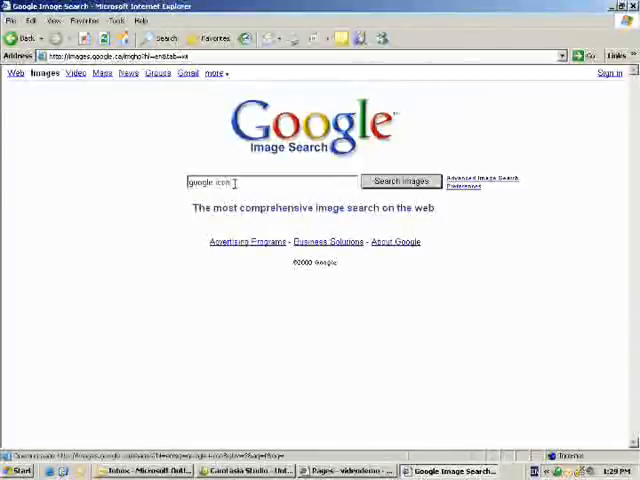
pyautogui.click(400, 180)
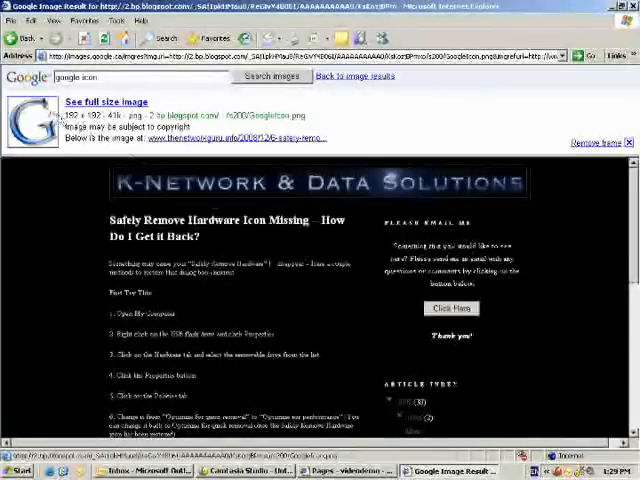
# Save the full-size blue G image into My Pictures via Save Picture As
pyautogui.click(96, 100)
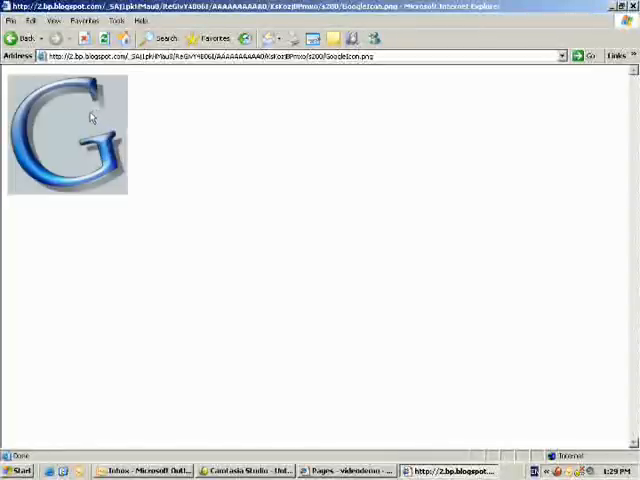
pyautogui.rightClick(88, 118)
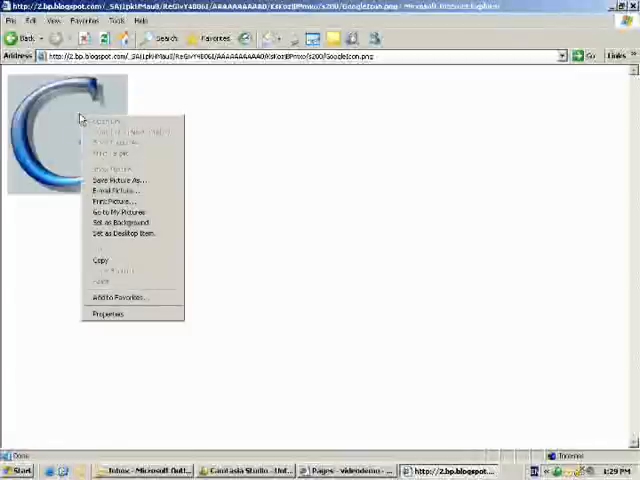
pyautogui.moveTo(124, 172)
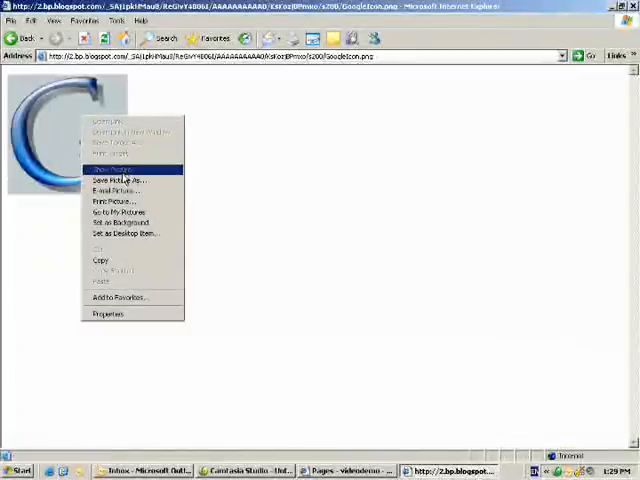
pyautogui.click(112, 180)
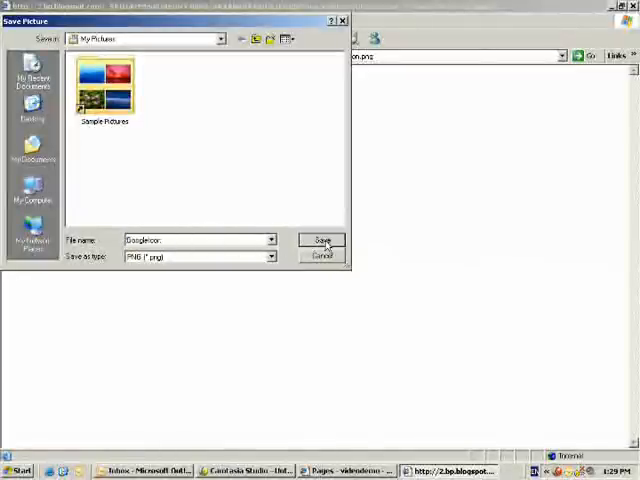
pyautogui.click(322, 240)
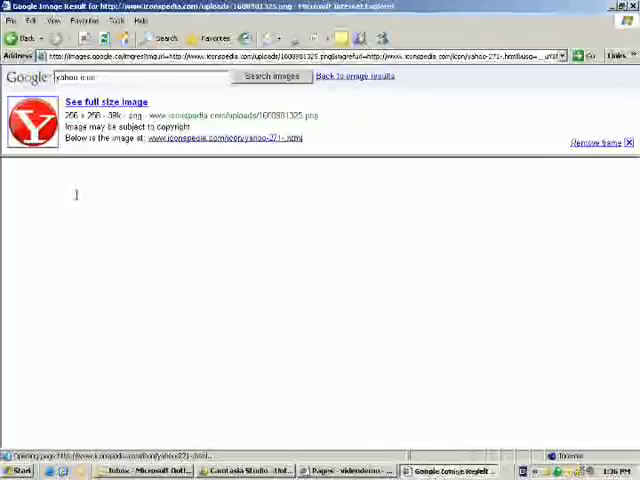
# Save the full-size red Yahoo Y image into My Pictures as 'yahoo'
pyautogui.click(104, 100)
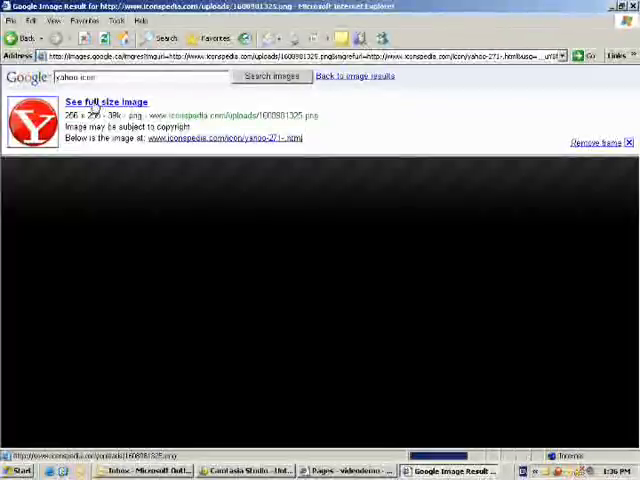
pyautogui.click(108, 100)
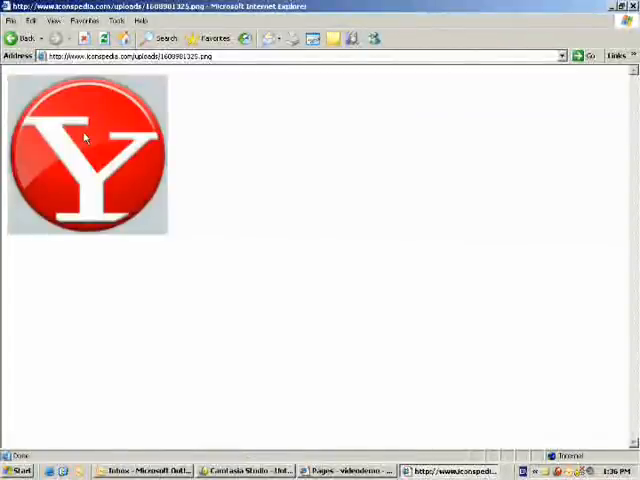
pyautogui.rightClick(84, 138)
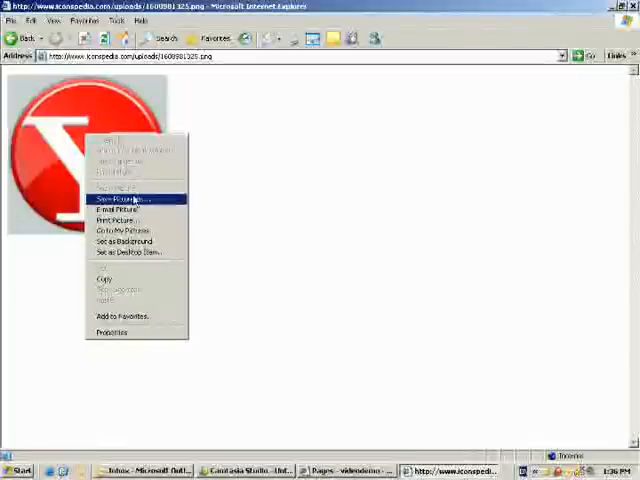
pyautogui.click(130, 202)
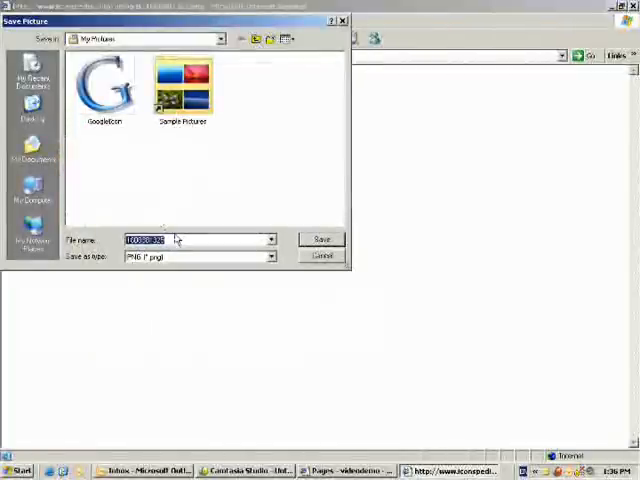
pyautogui.write('yahoo')
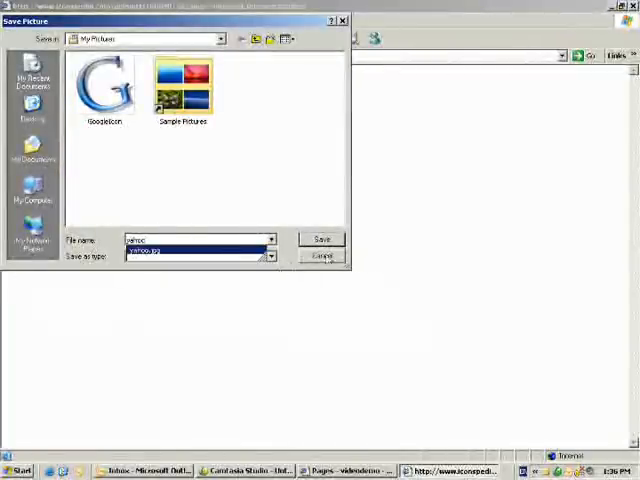
pyautogui.click(322, 240)
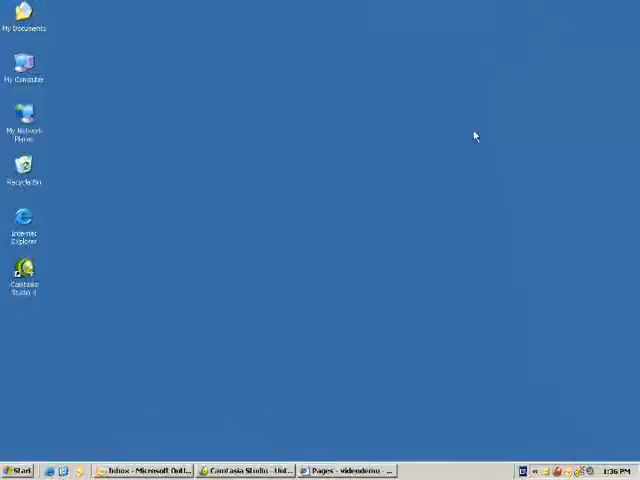
pyautogui.moveTo(212, 380)
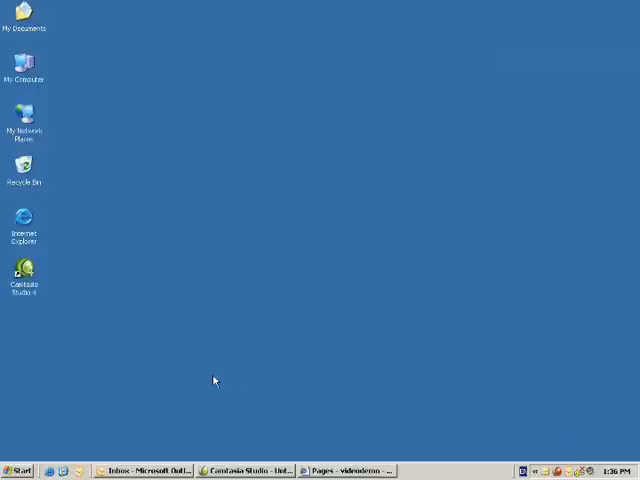
pyautogui.moveTo(16, 428)
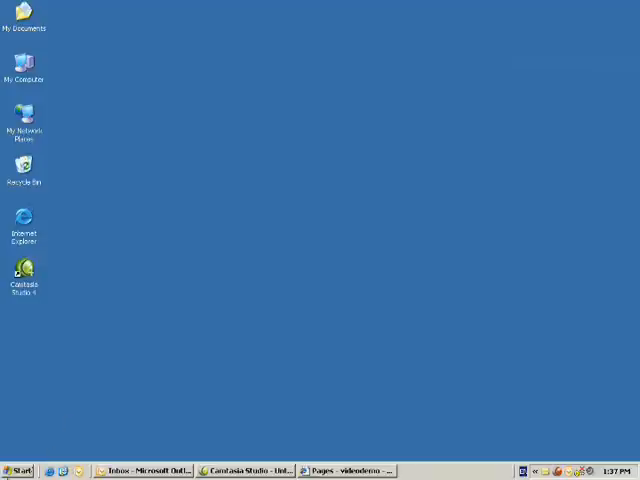
# Open the saved Google image from My Pictures with Microsoft Office Picture Manager
pyautogui.click(22, 472)
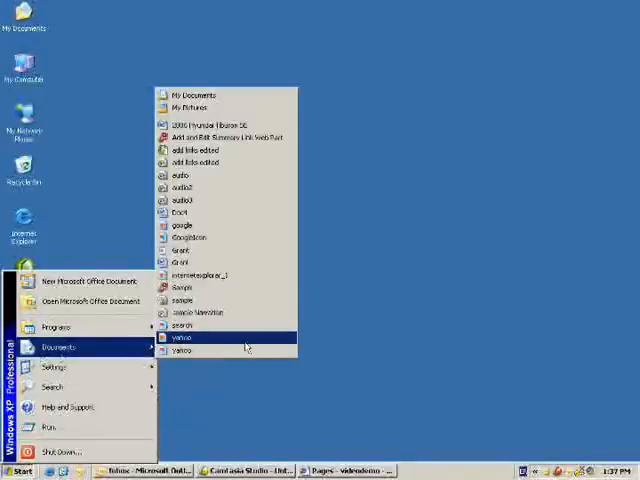
pyautogui.click(228, 114)
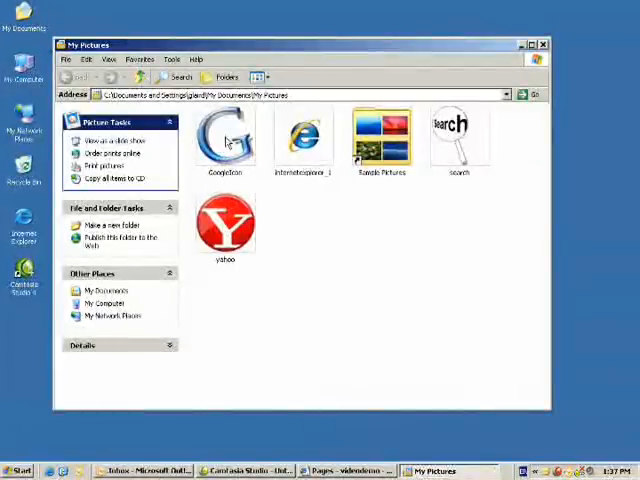
pyautogui.rightClick(224, 136)
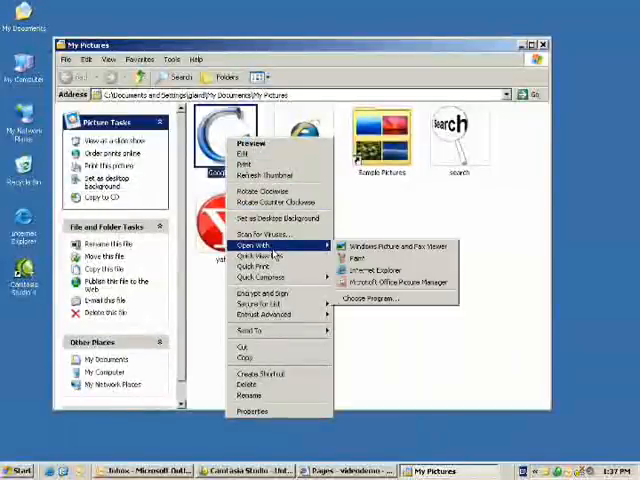
pyautogui.moveTo(388, 284)
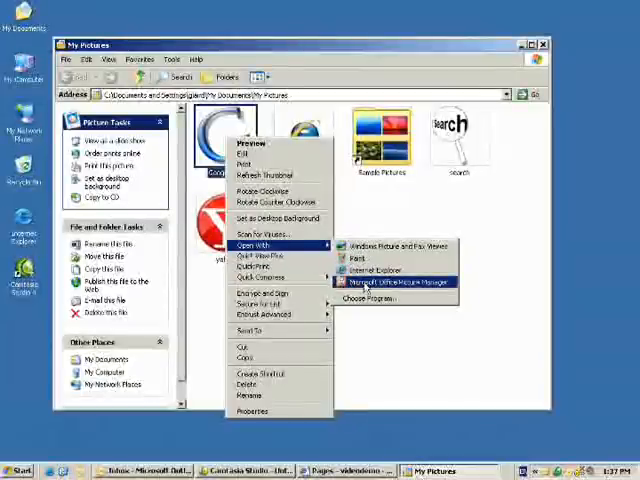
pyautogui.click(396, 284)
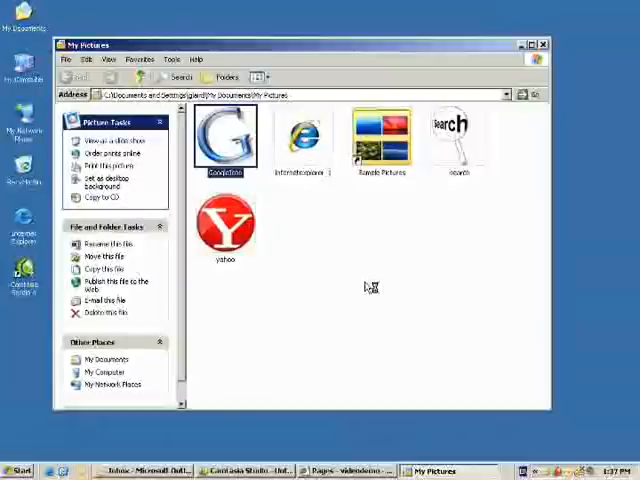
# Resize the Google G image to a custom 100 by 100 pixels
pyautogui.doubleClick(228, 136)
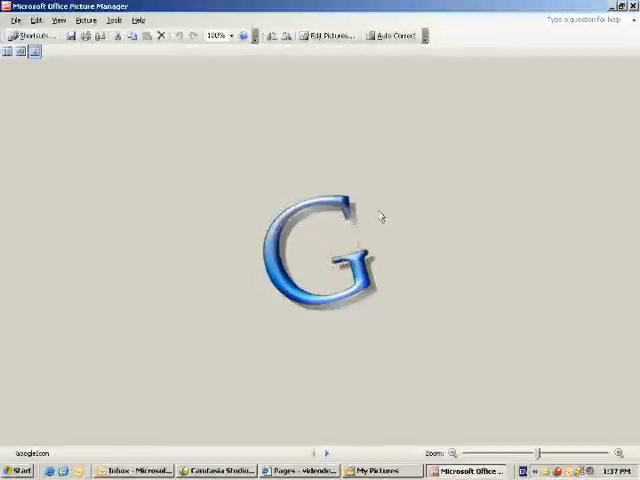
pyautogui.moveTo(338, 56)
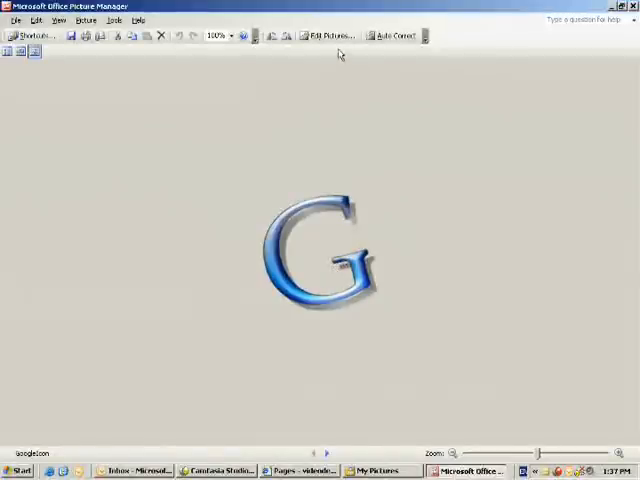
pyautogui.moveTo(336, 36)
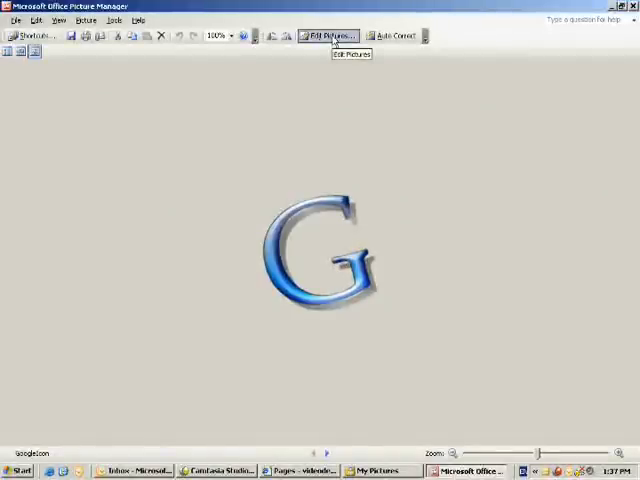
pyautogui.click(332, 36)
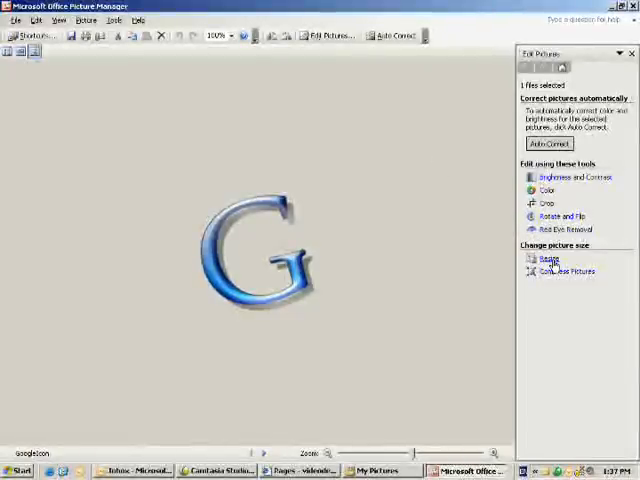
pyautogui.click(540, 260)
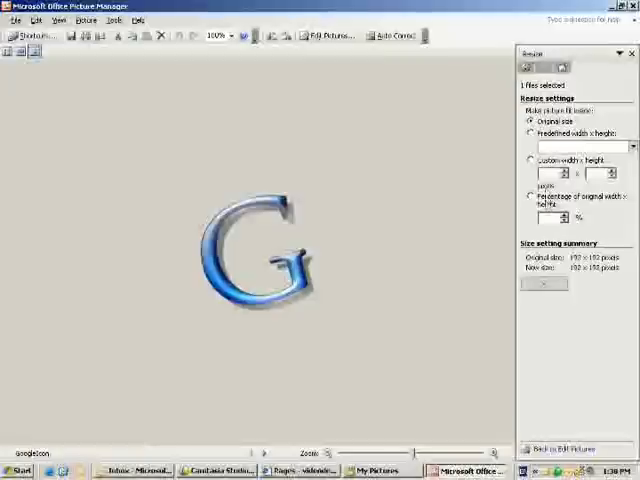
pyautogui.click(532, 160)
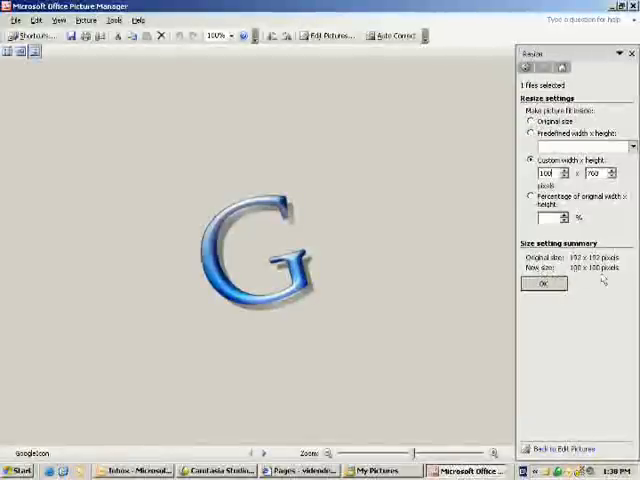
pyautogui.click(544, 284)
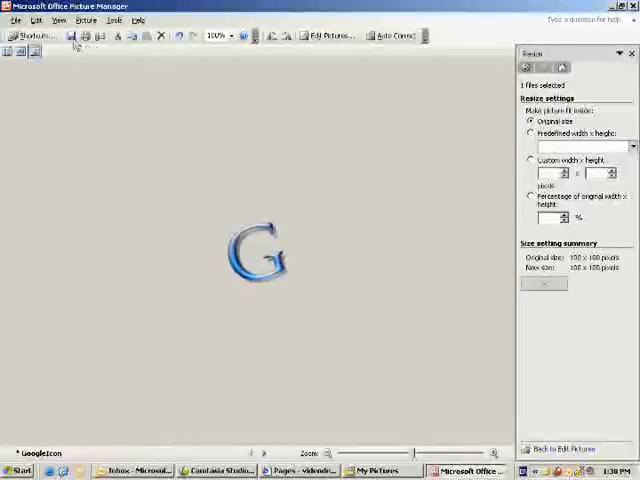
# Save the resized Google image and close Picture Manager
pyautogui.click(12, 20)
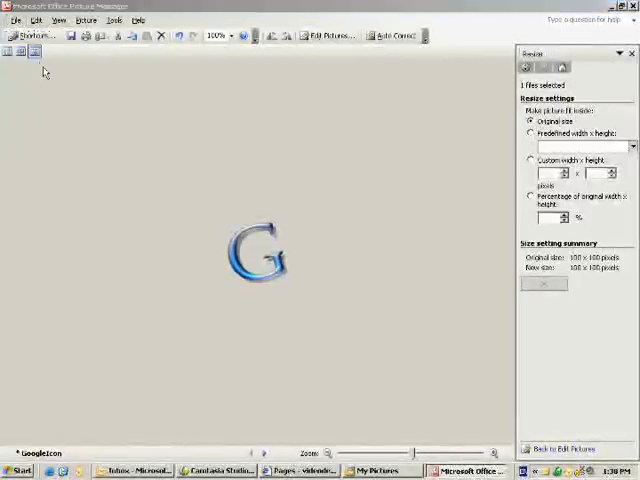
pyautogui.moveTo(184, 148)
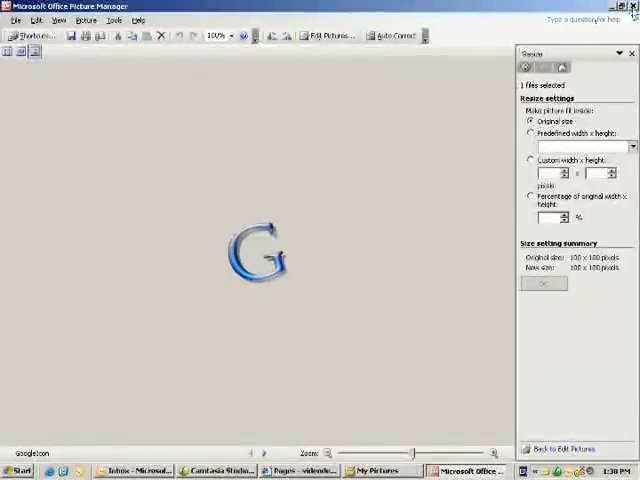
pyautogui.click(376, 472)
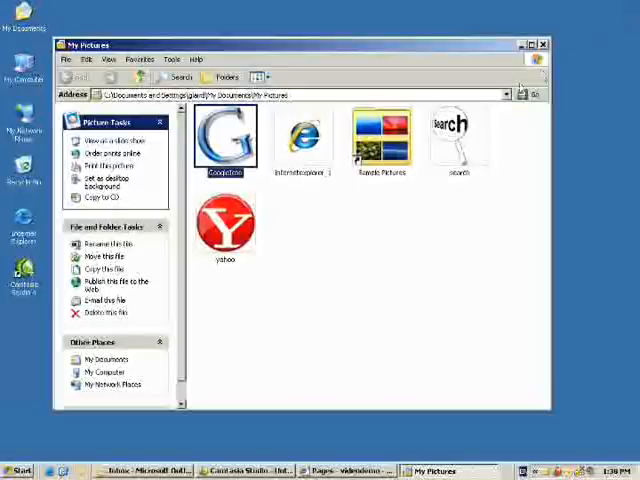
# Open the yahoo image from My Pictures with Microsoft Office Picture Manager
pyautogui.click(226, 224)
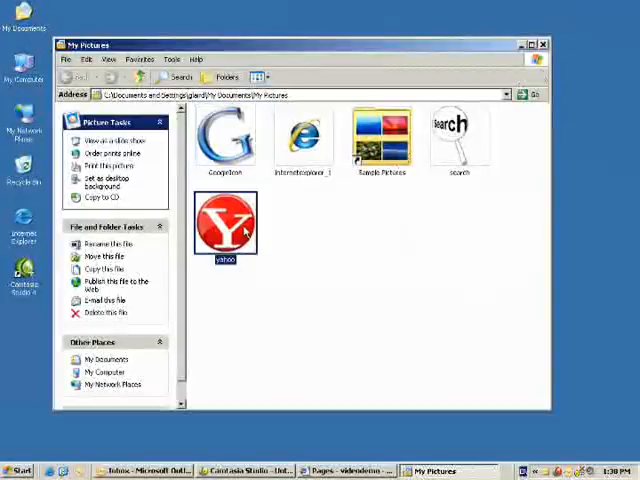
pyautogui.rightClick(224, 222)
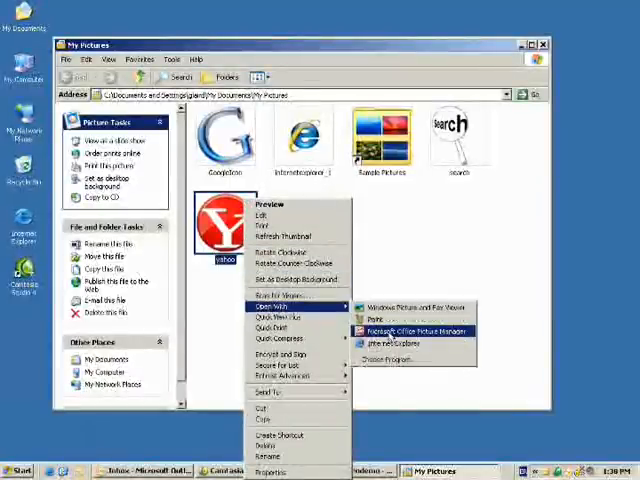
pyautogui.click(404, 332)
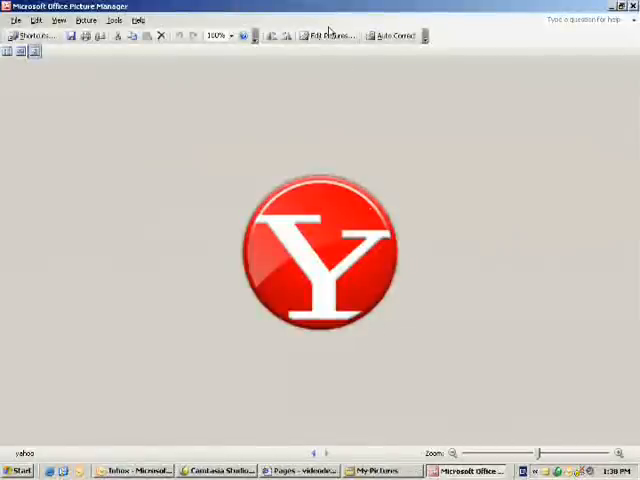
# Resize the Yahoo Y image to a custom 100 by 100 pixels
pyautogui.click(324, 36)
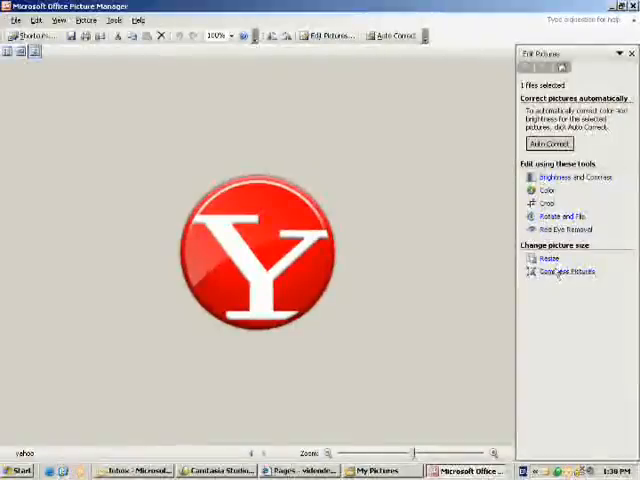
pyautogui.click(538, 260)
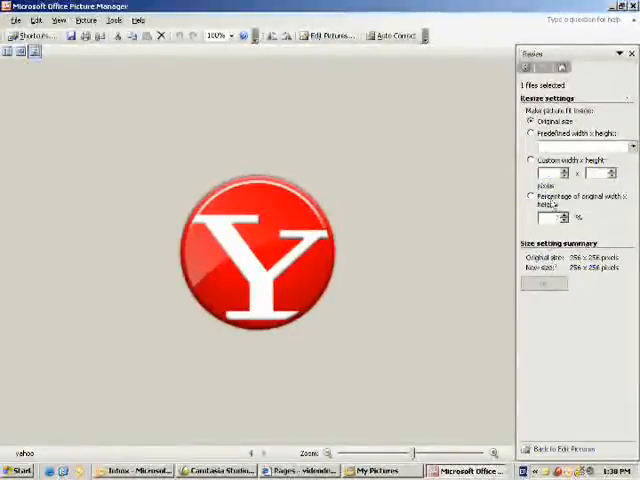
pyautogui.click(530, 160)
pyautogui.write('100')
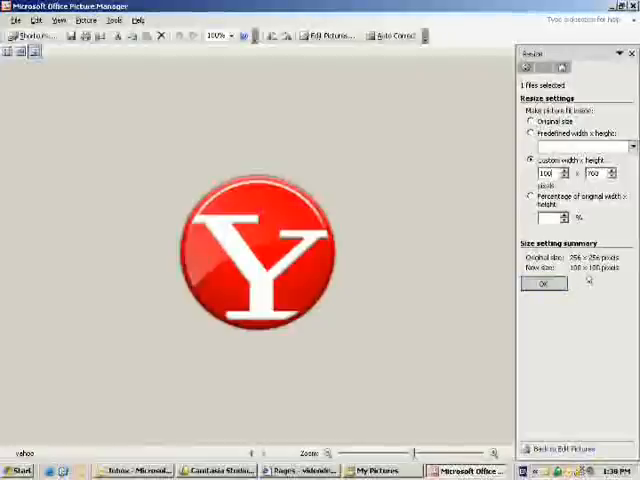
pyautogui.click(546, 284)
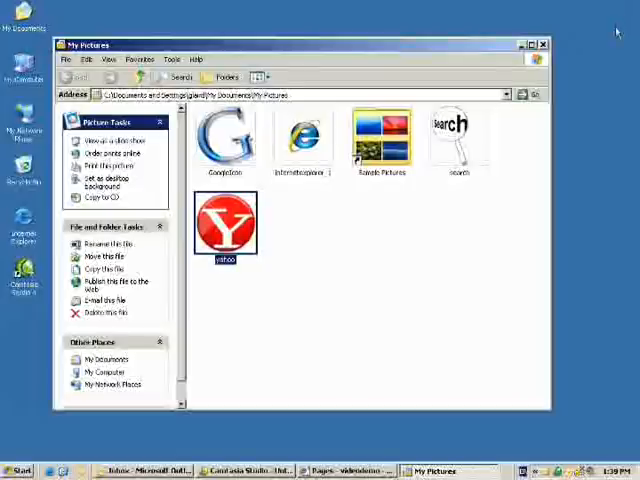
pyautogui.moveTo(428, 256)
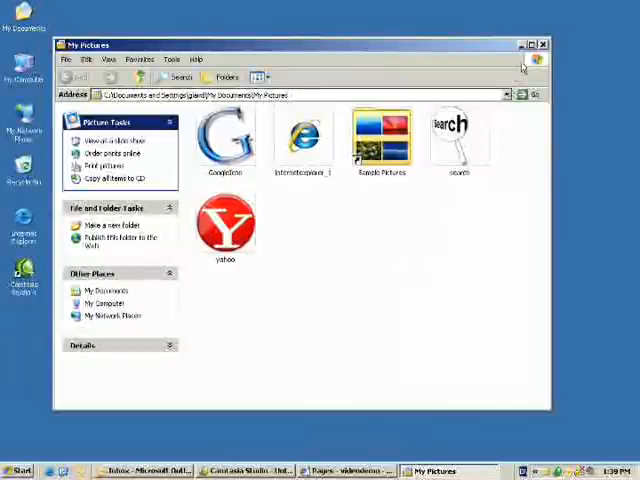
# Close the My Pictures window, leaving the desktop
pyautogui.click(540, 46)
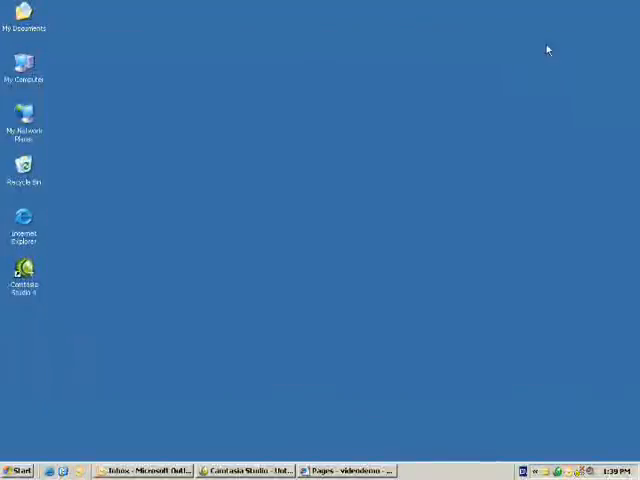